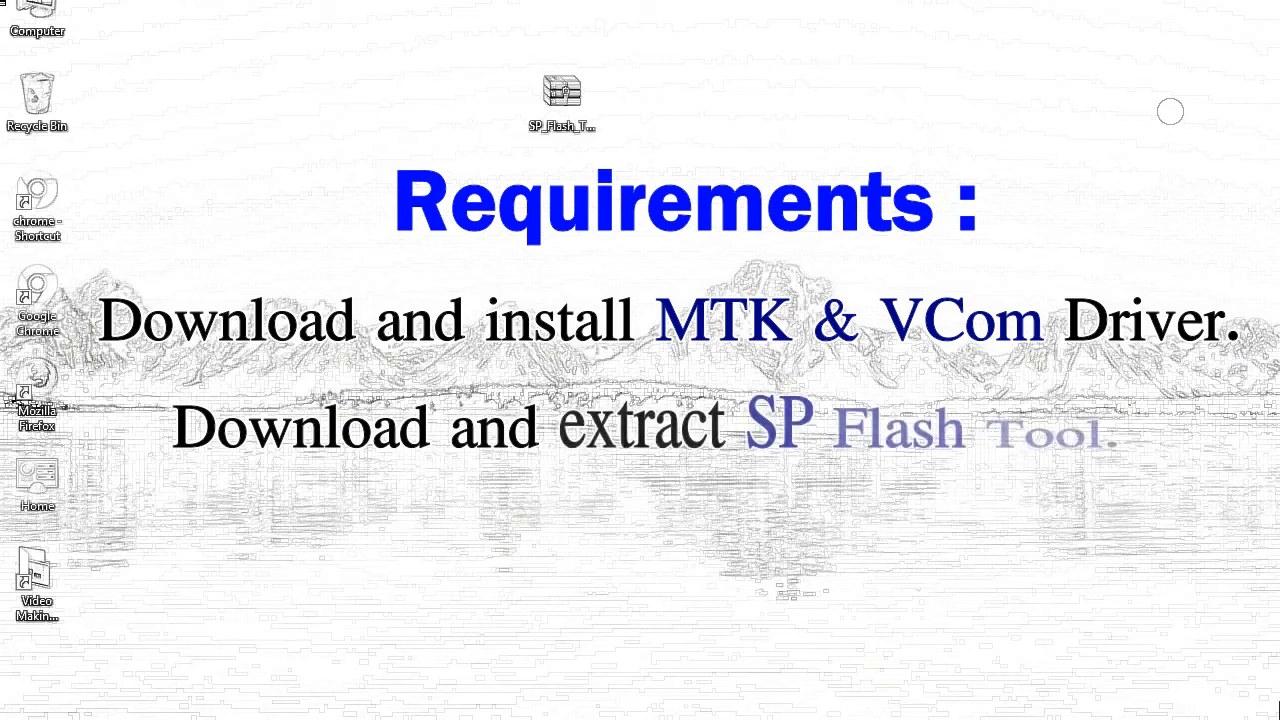
mouse_move(561, 100)
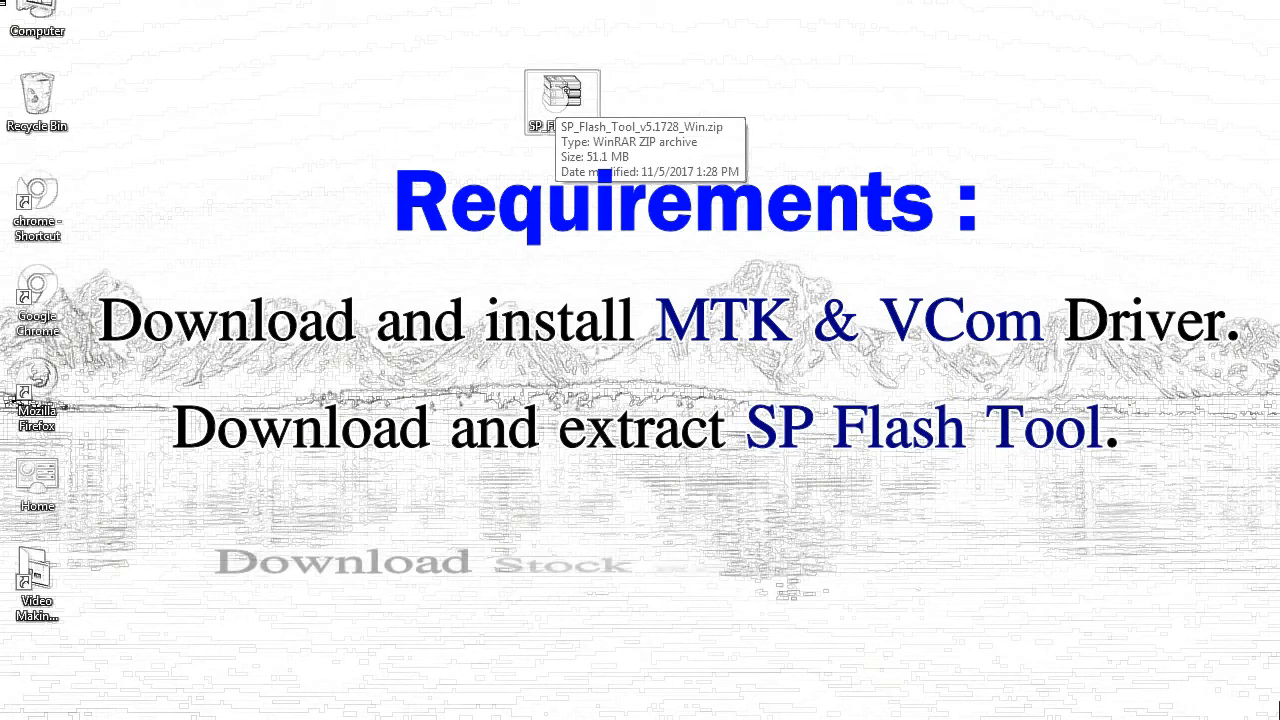
Extract SP_Flash_Tool_v5.1728_Win.zip into its own SP_Flash_Tool_v5.1728_Win folder
right_click(561, 98)
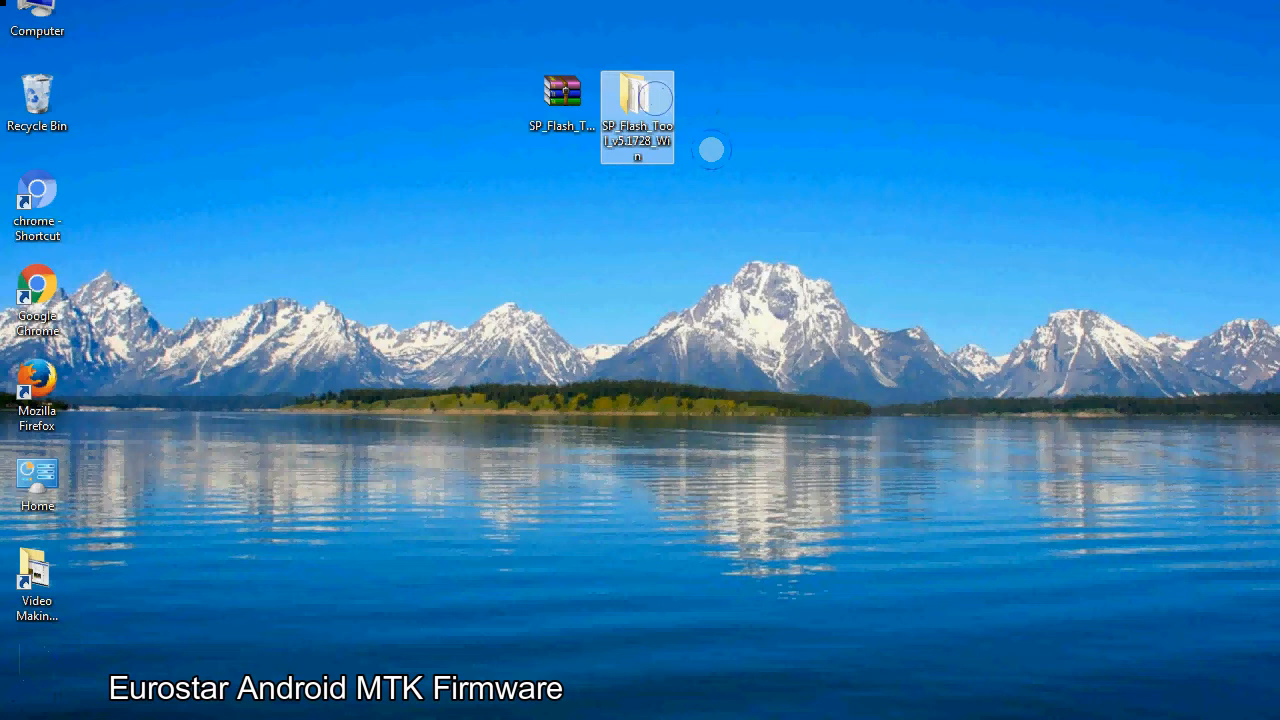
Run flash_tool.exe from the extracted SP_Flash_Tool_v5.1728_Win folder
double_click(637, 115)
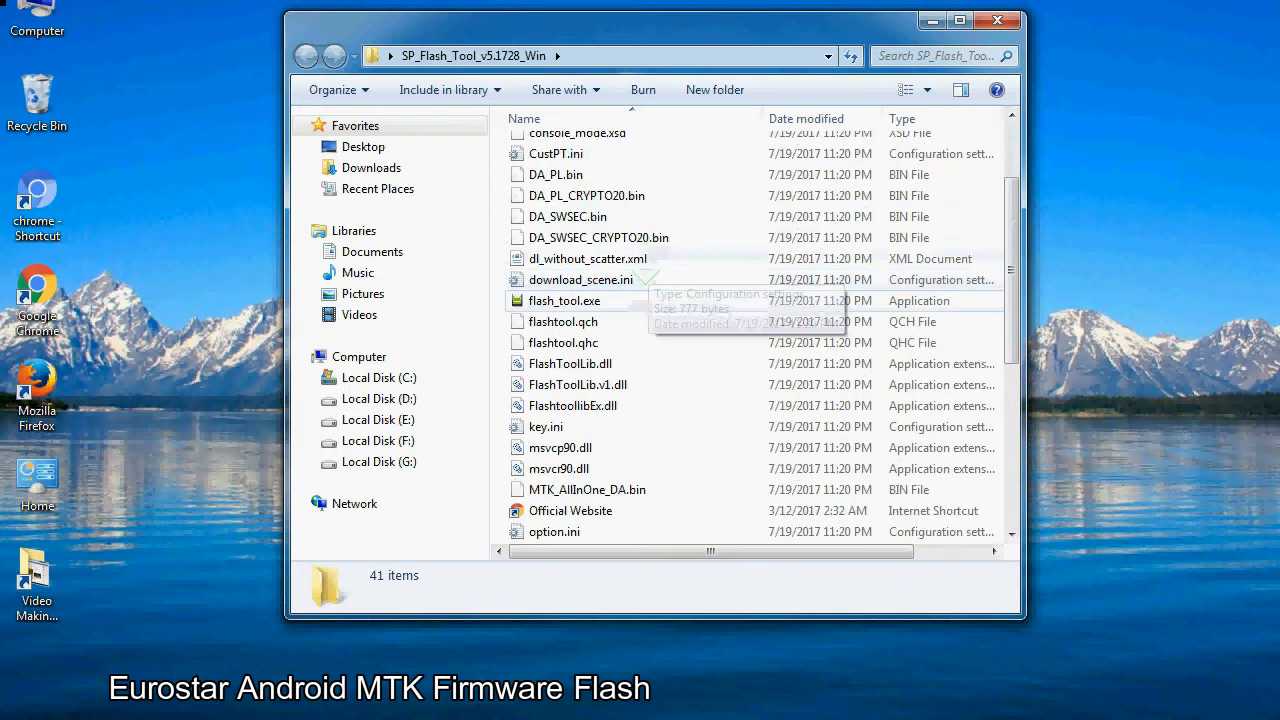
right_click(564, 300)
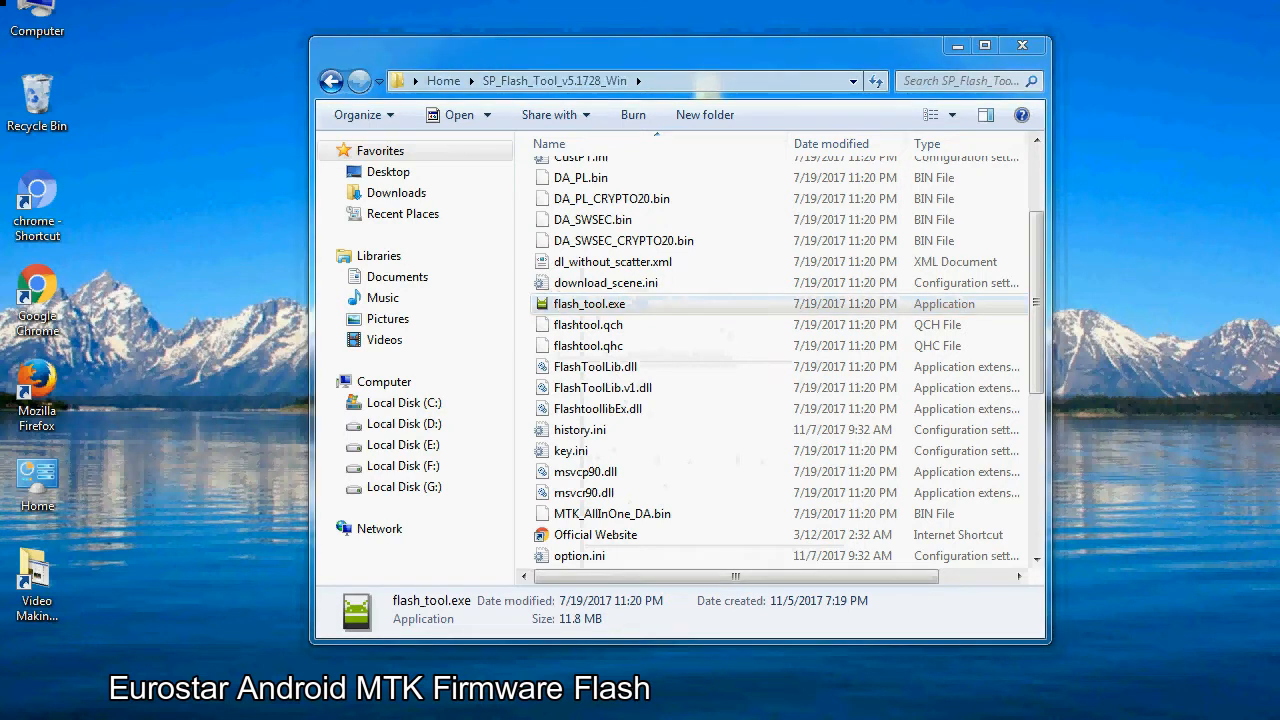
double_click(589, 303)
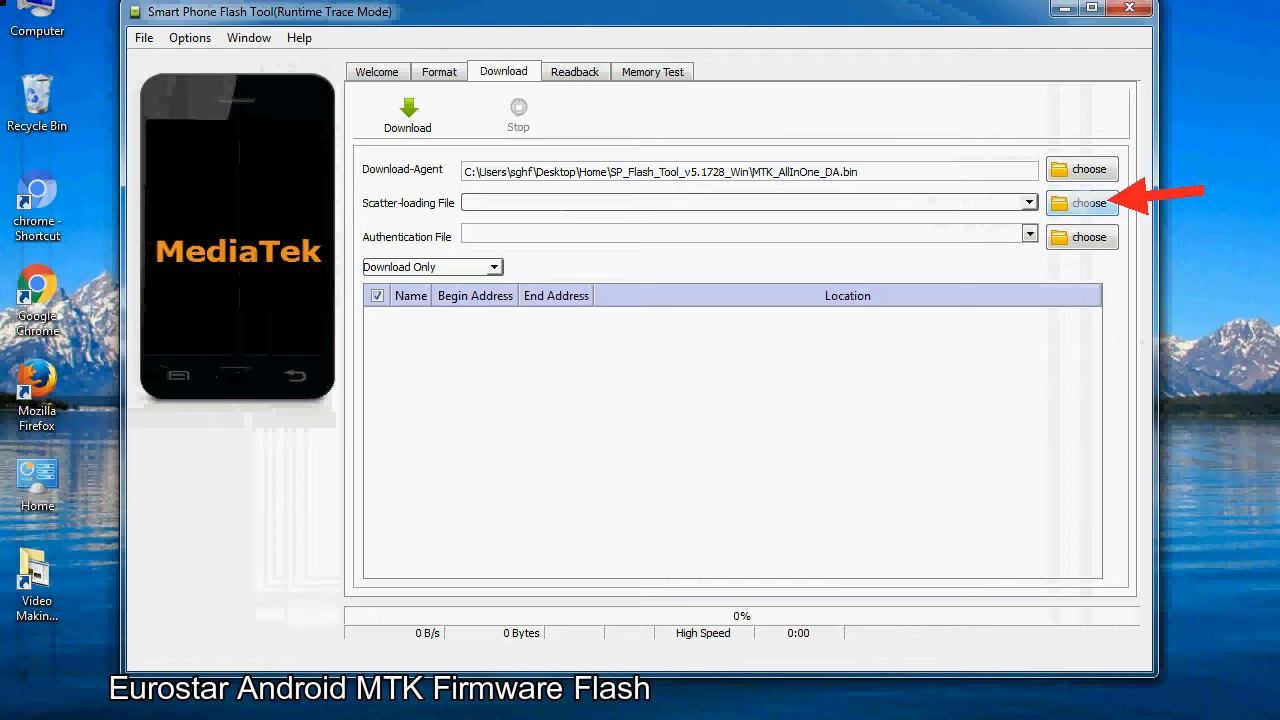
Open the Scatter-loading File picker on the Download tab
left_click(1089, 202)
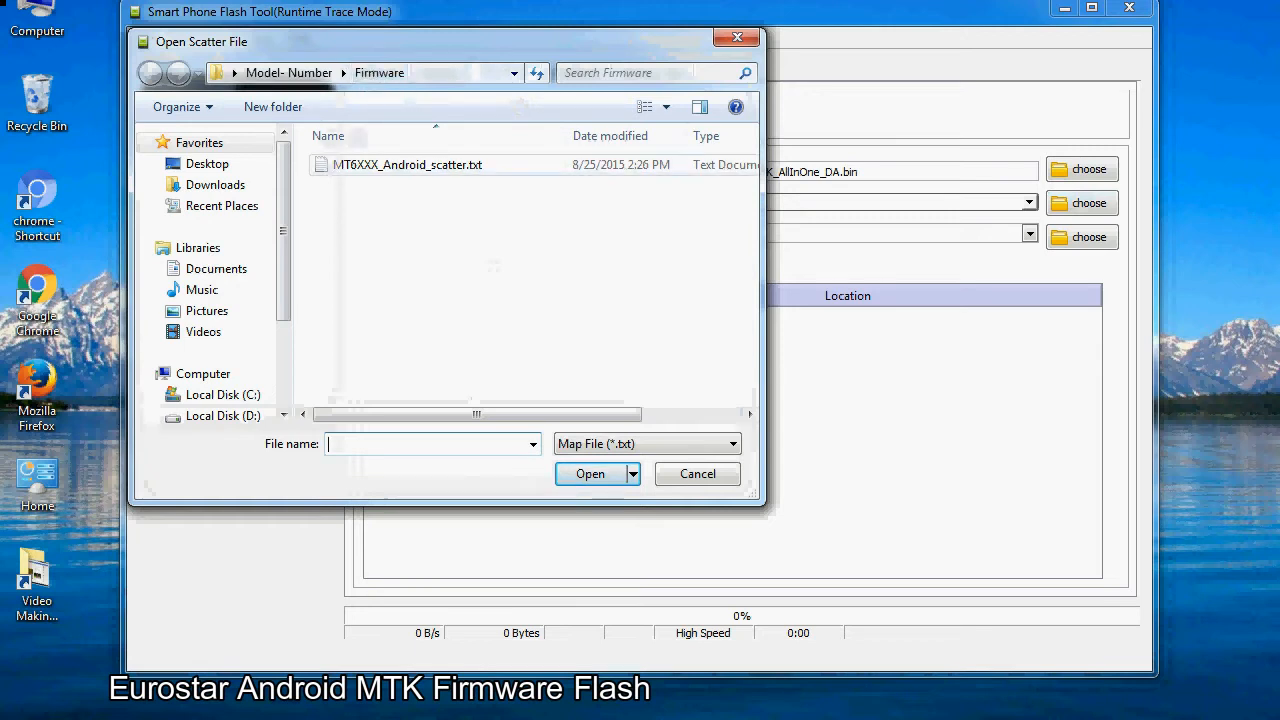
Load MT6XXX_Android_scatter.txt, listing partitions PRELOADER through USRDATA
left_click(407, 164)
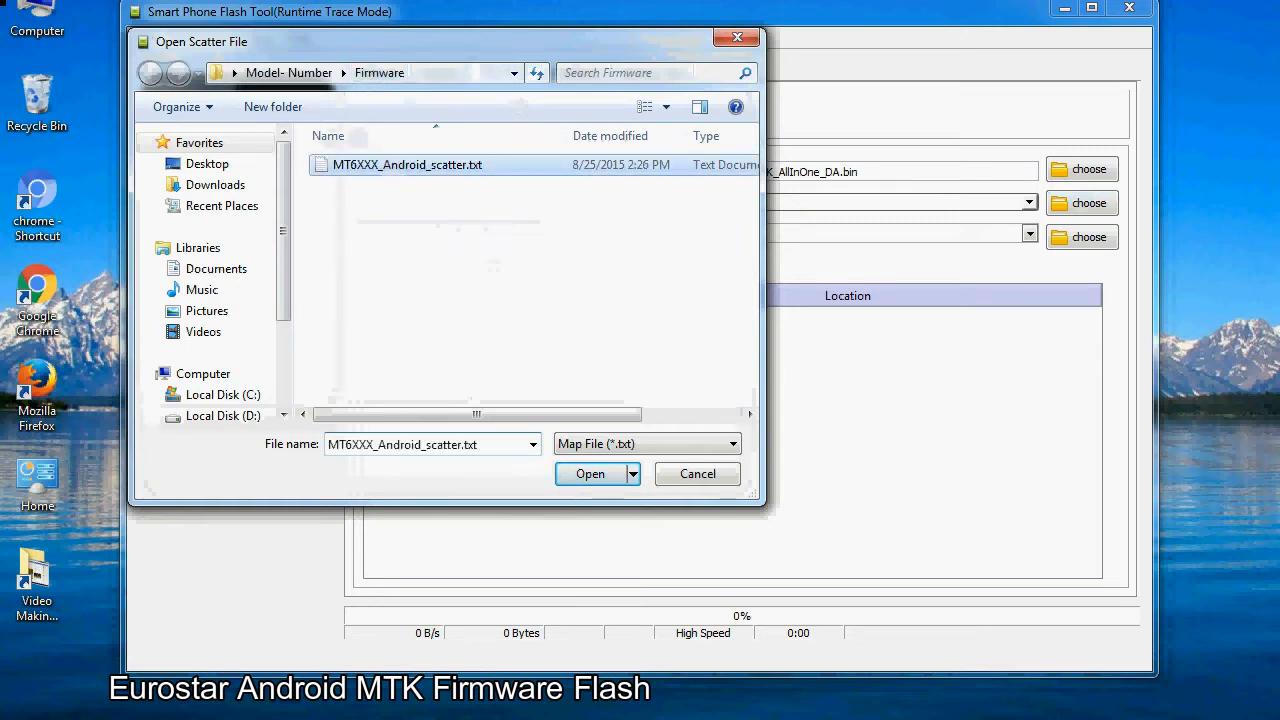
left_click(590, 473)
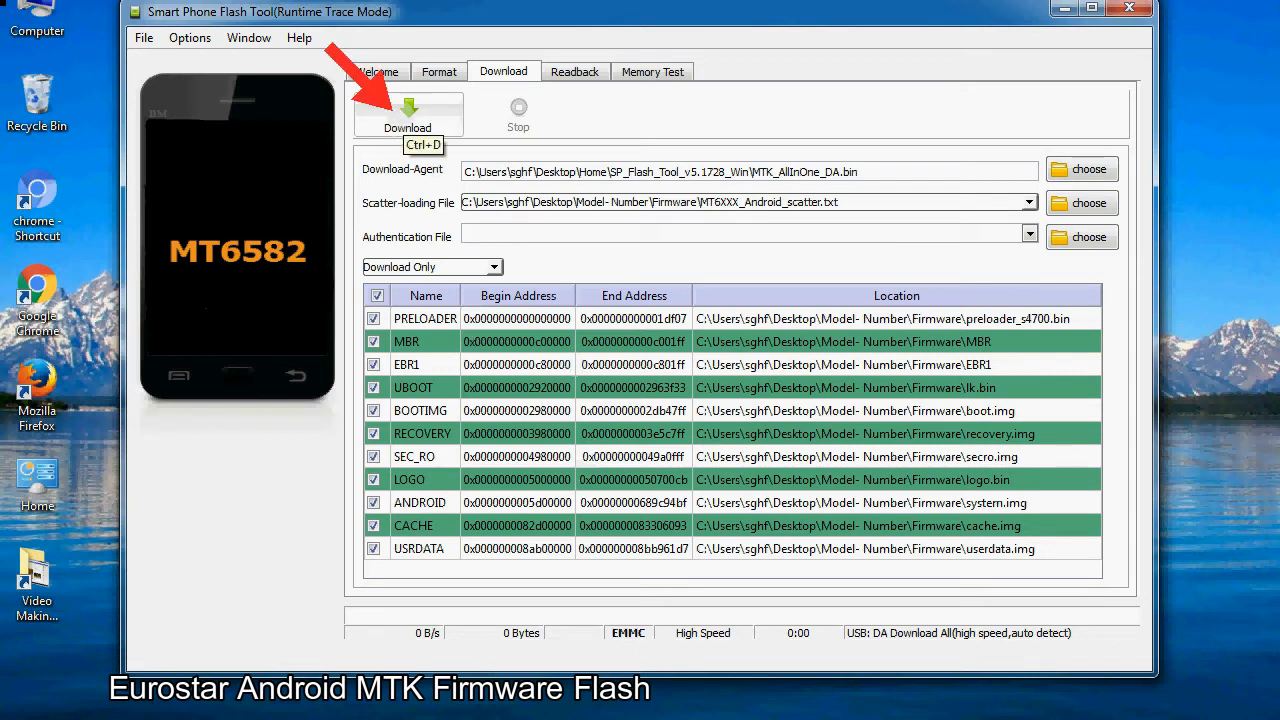
Start the firmware download to the USB-connected phone, reaching 50% progress
left_click(407, 113)
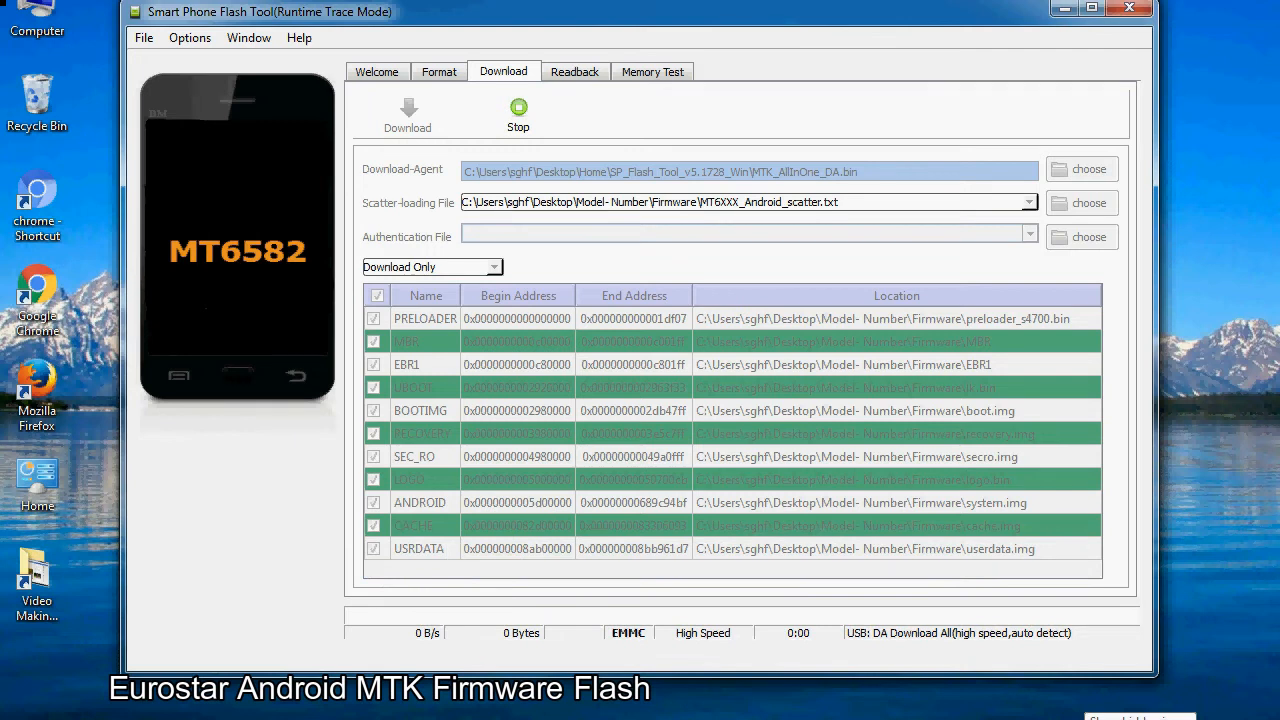
left_click(407, 110)
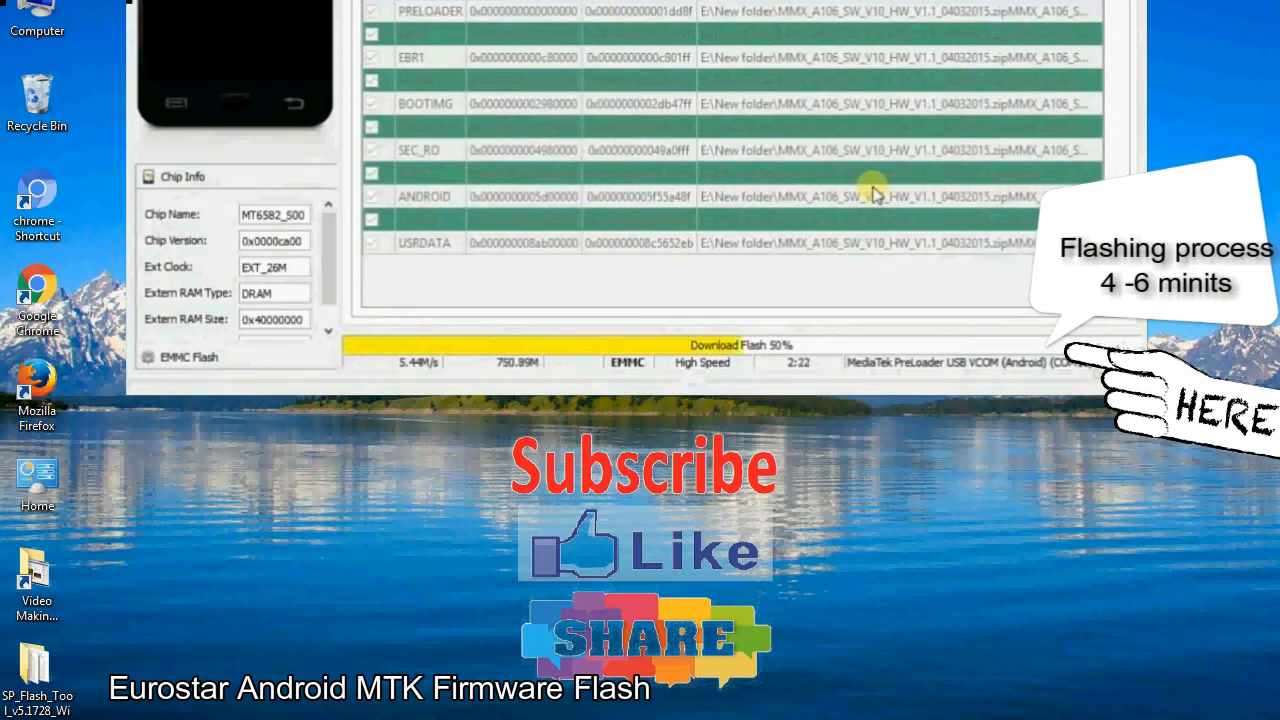
mouse_move(1008, 243)
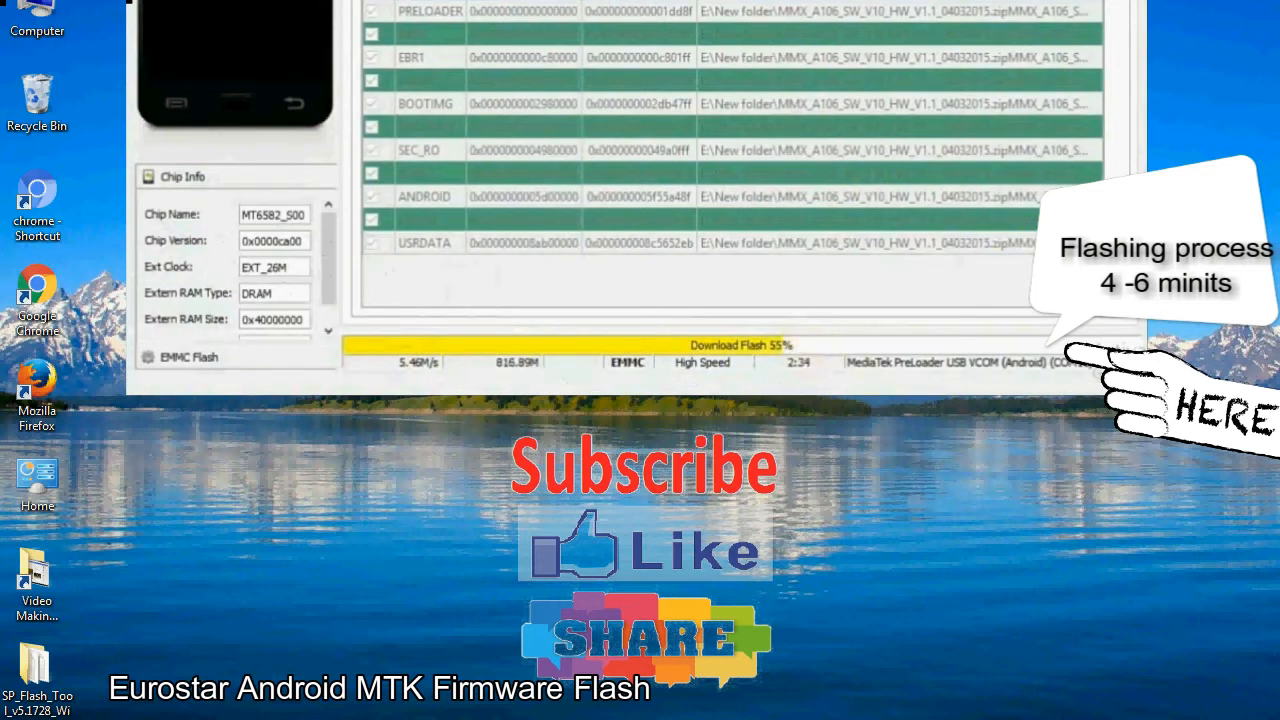
mouse_move(920, 178)
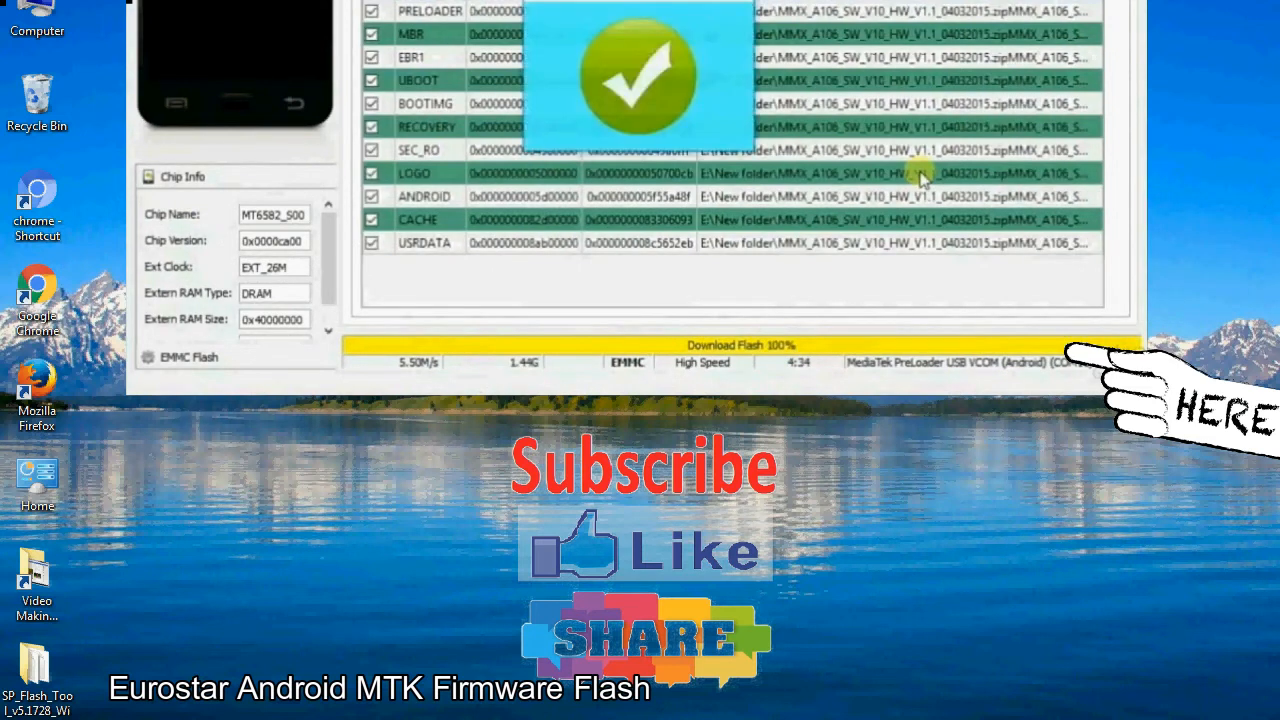
mouse_move(725, 48)
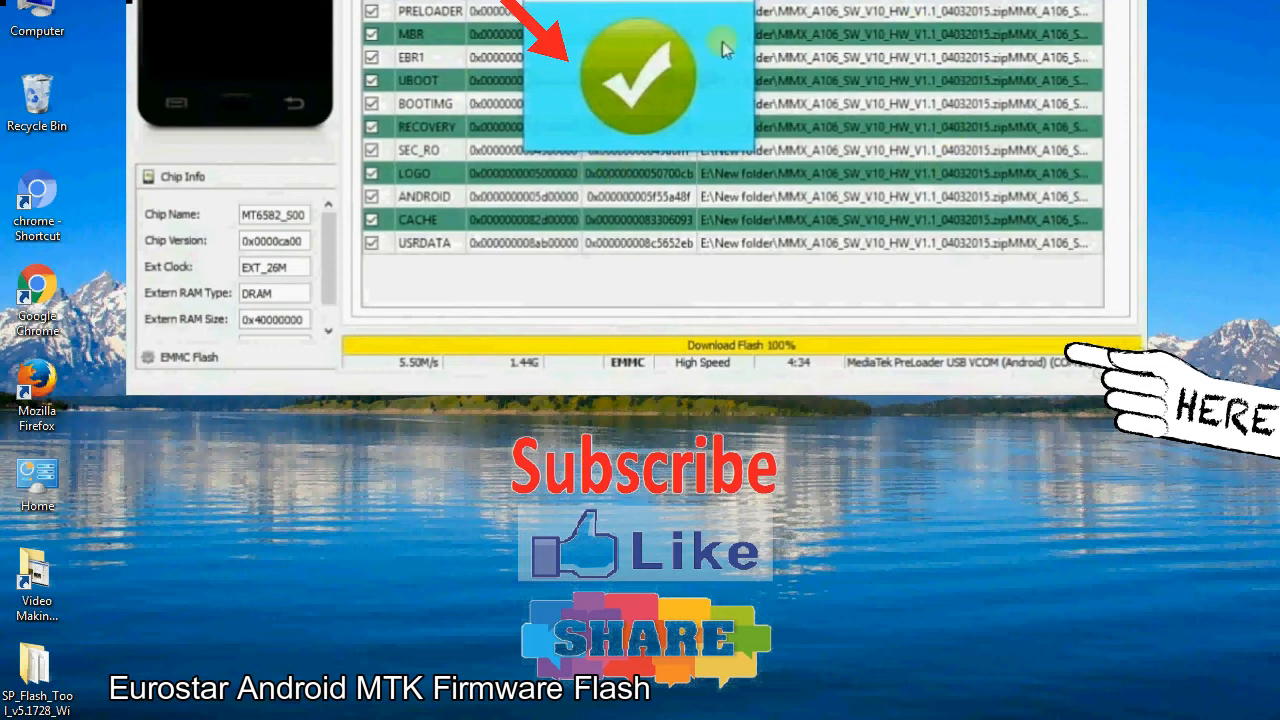